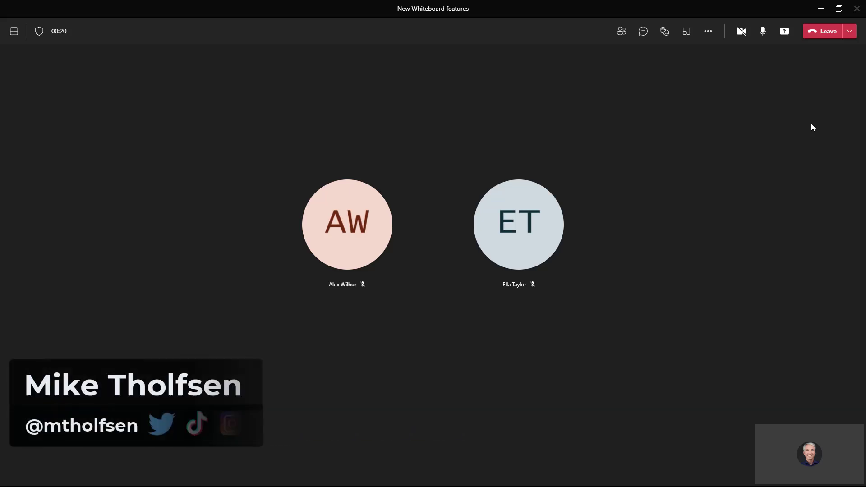
{"action": "mouse_move", "coordinate": [784, 30]}
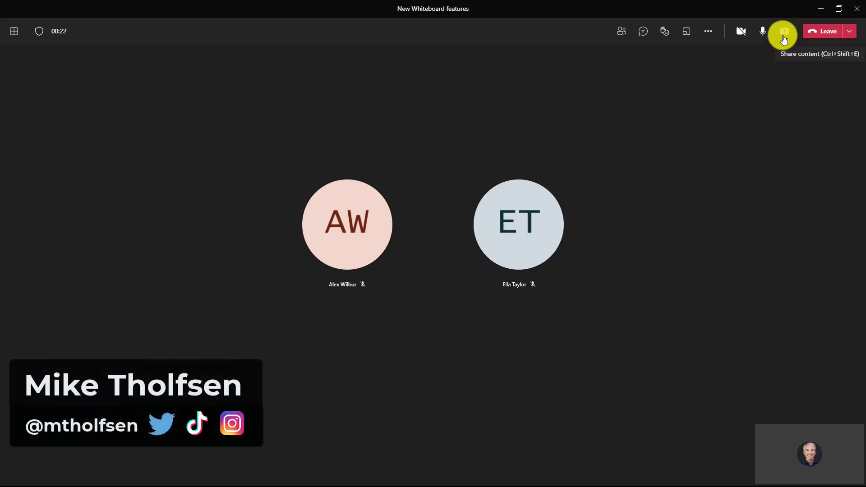
Step: Share the New Whiteboard features board to the meeting from Share content
{"action": "left_click", "coordinate": [784, 31]}
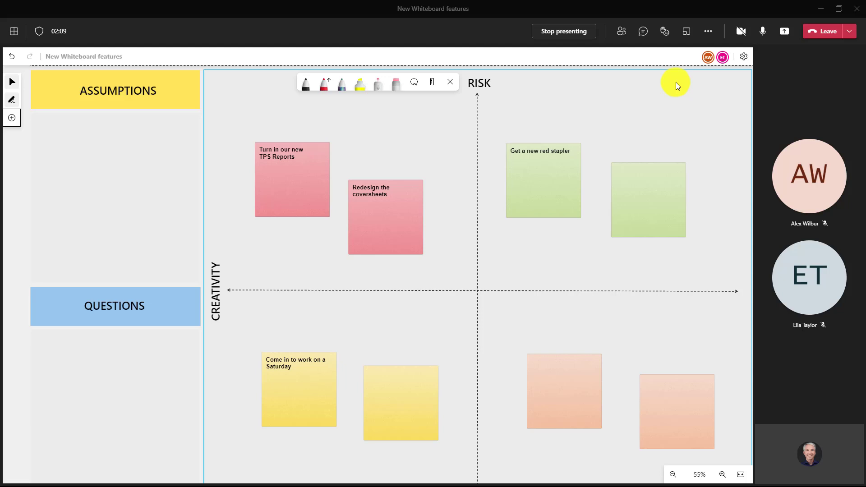
{"action": "mouse_move", "coordinate": [595, 98]}
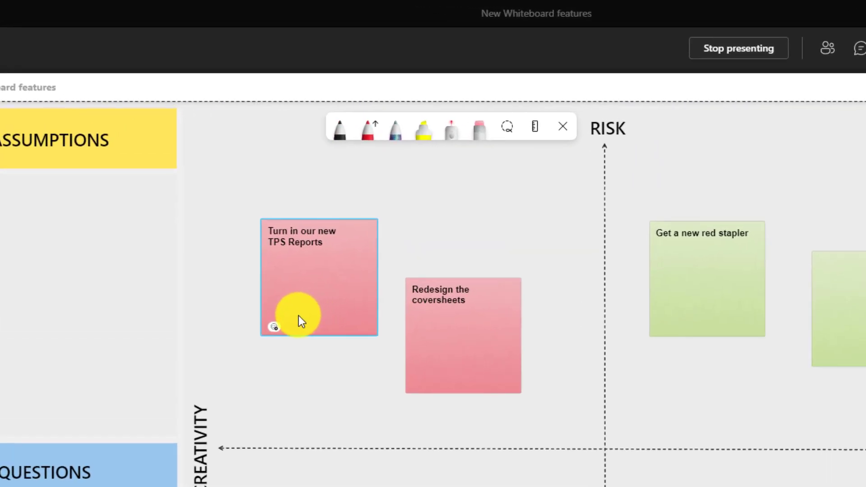
Step: Add a heart reaction to the 'Turn in our new TPS Reports' sticky note
{"action": "left_click", "coordinate": [299, 326]}
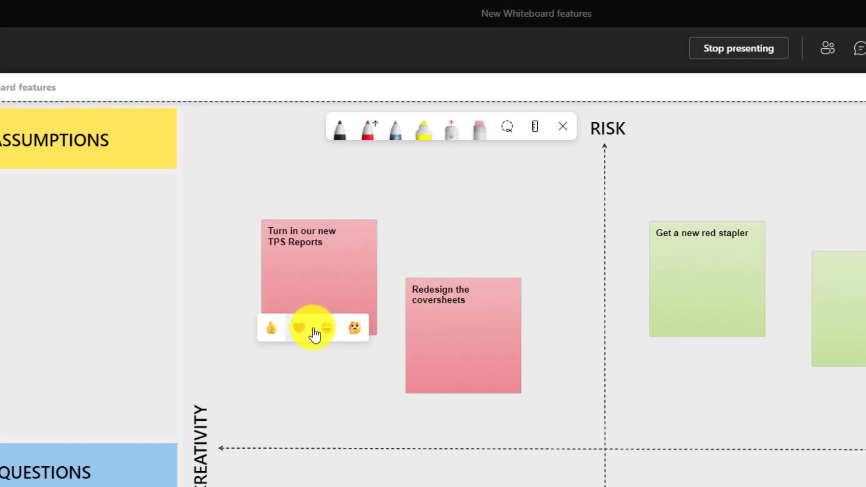
{"action": "mouse_move", "coordinate": [270, 332]}
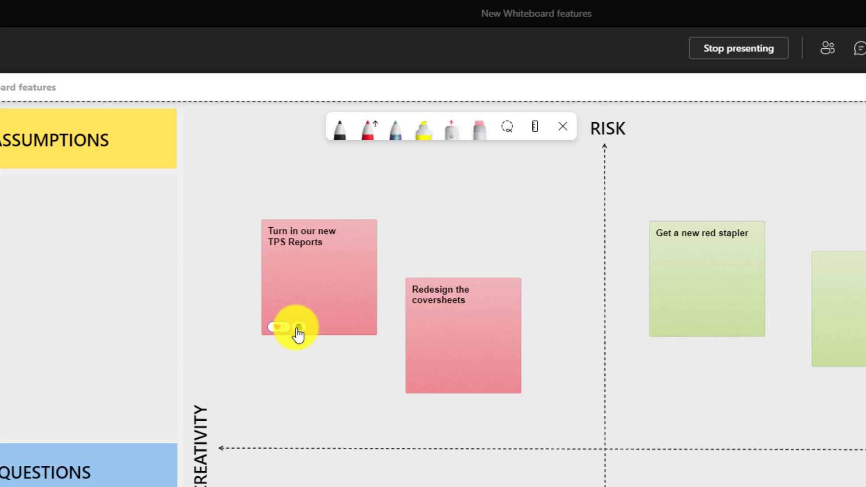
{"action": "left_click", "coordinate": [299, 326]}
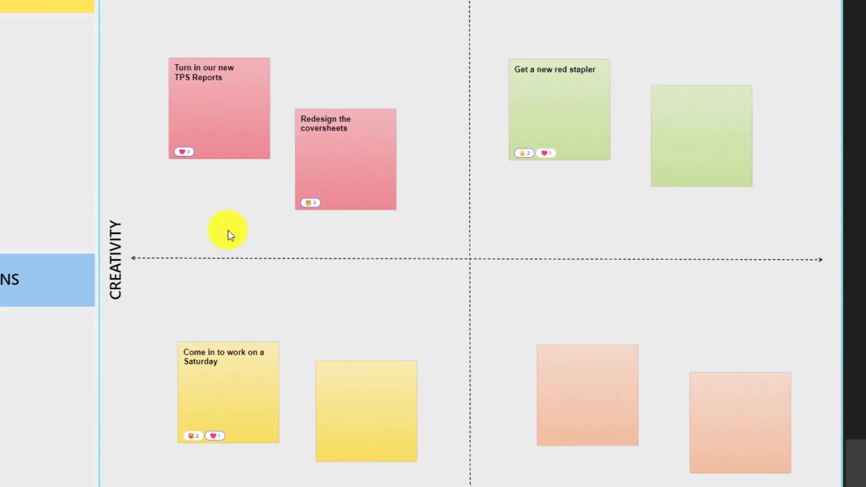
{"action": "mouse_move", "coordinate": [210, 467]}
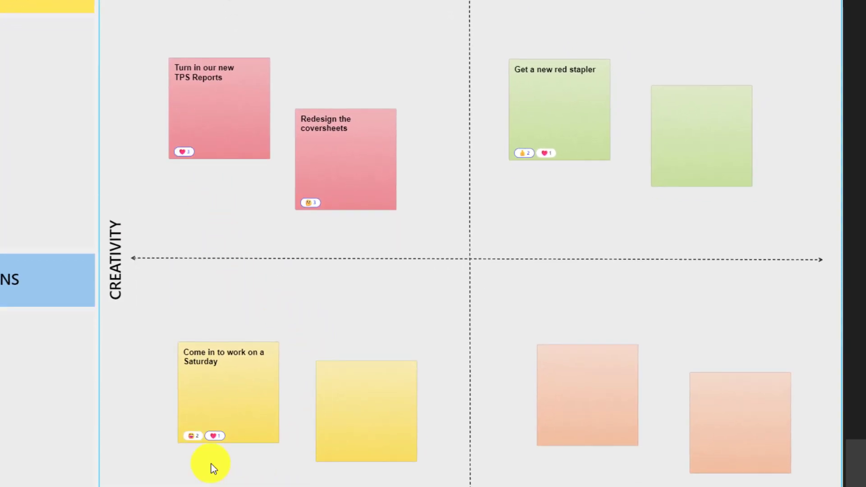
{"action": "mouse_move", "coordinate": [422, 257]}
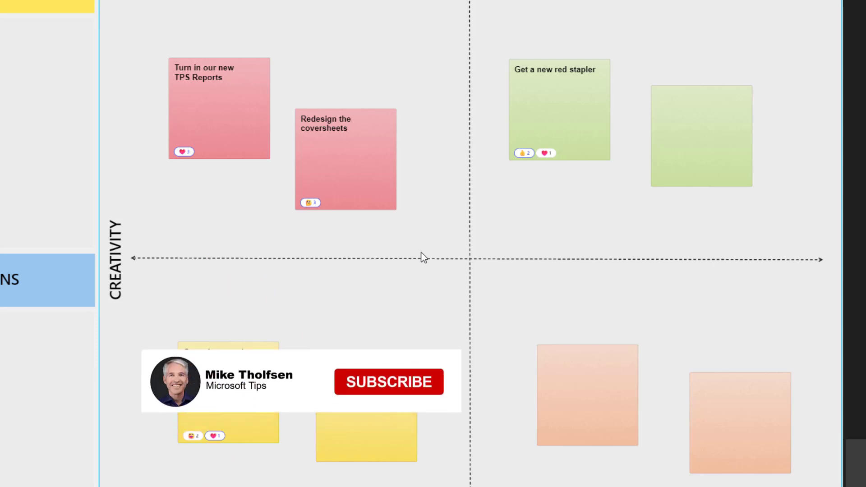
Step: Insert the office photo of the man holding a mug onto the board
{"action": "left_click", "coordinate": [388, 382]}
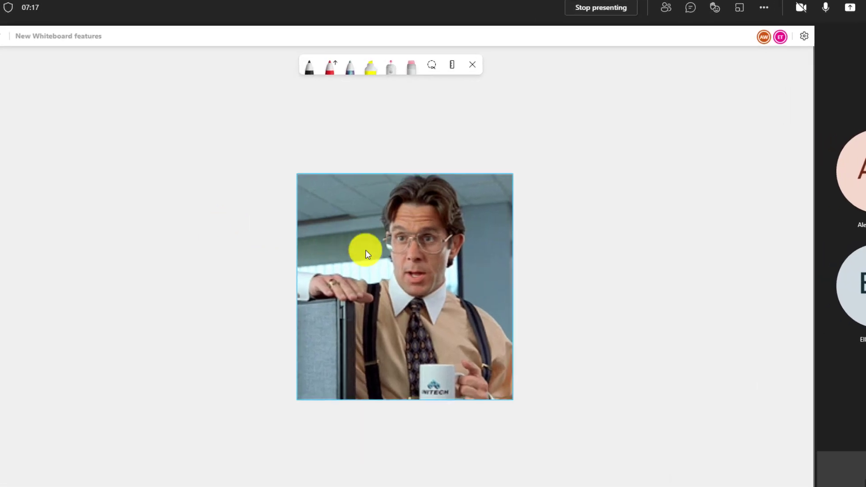
Step: Lock the office photo via its ... menu so red ink can be scribbled over it
{"action": "left_click", "coordinate": [366, 253]}
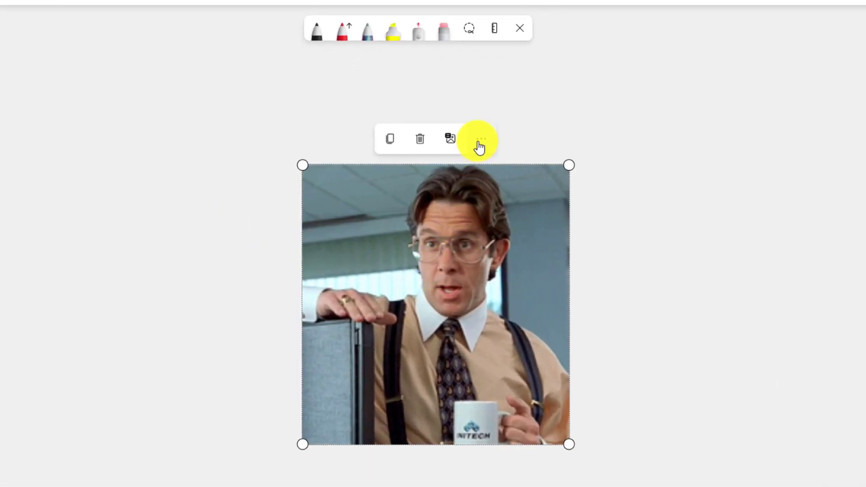
{"action": "left_click", "coordinate": [477, 138]}
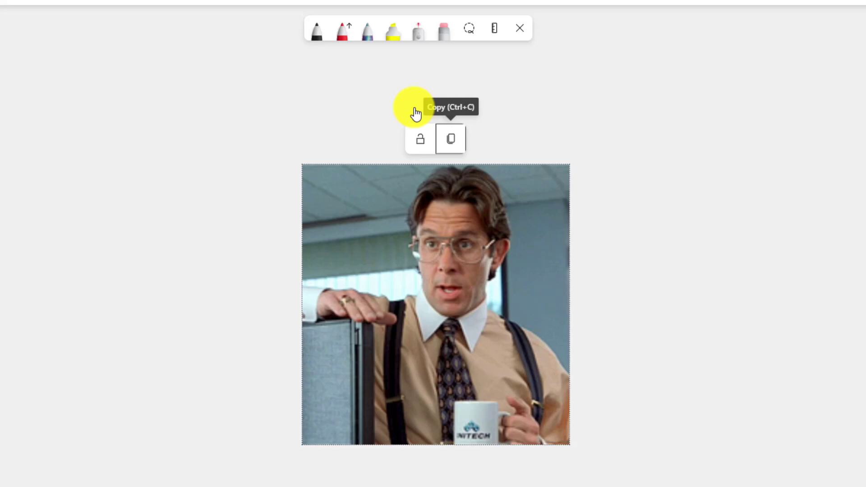
{"action": "mouse_move", "coordinate": [421, 139]}
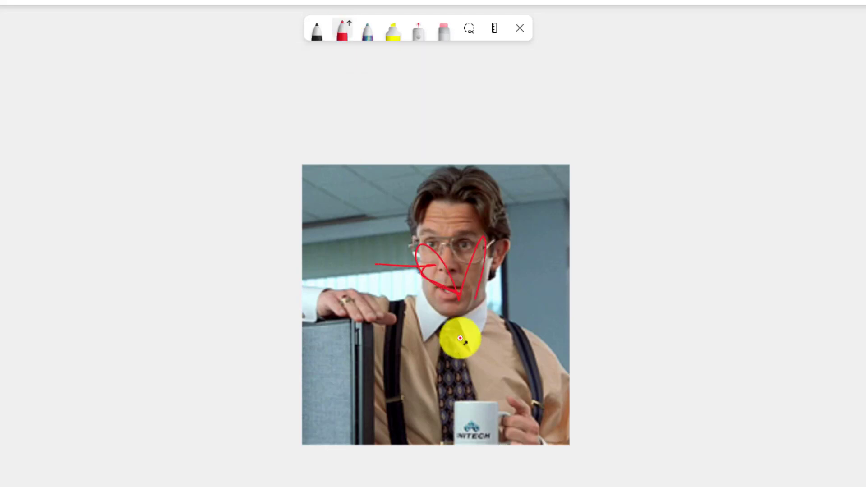
{"action": "left_click", "coordinate": [365, 28]}
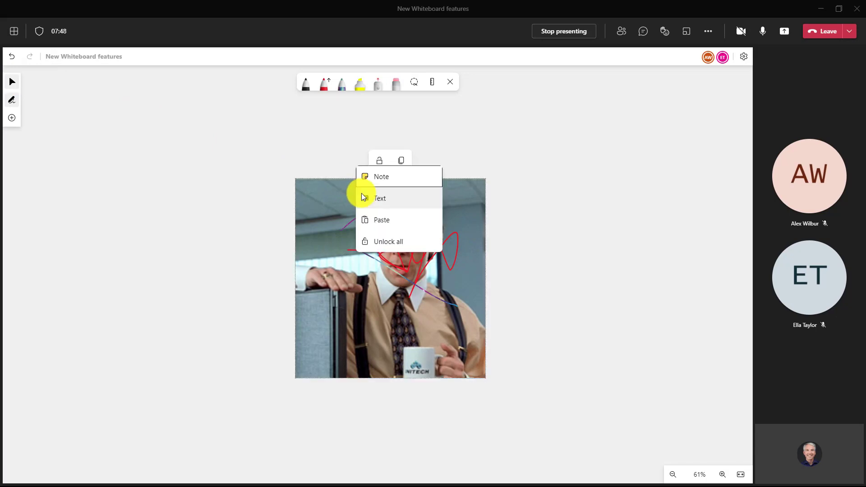
{"action": "mouse_move", "coordinate": [380, 160]}
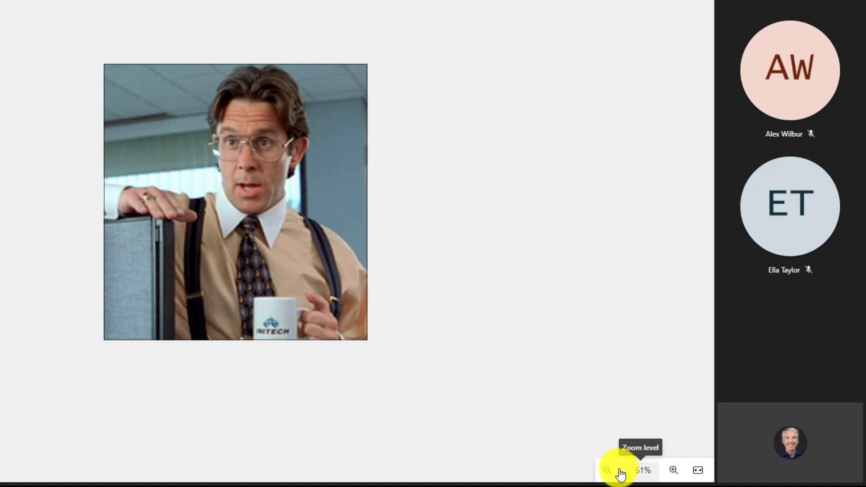
Step: Zoom far out and back in on the photo, then fit all board content to the screen
{"action": "left_click", "coordinate": [608, 470]}
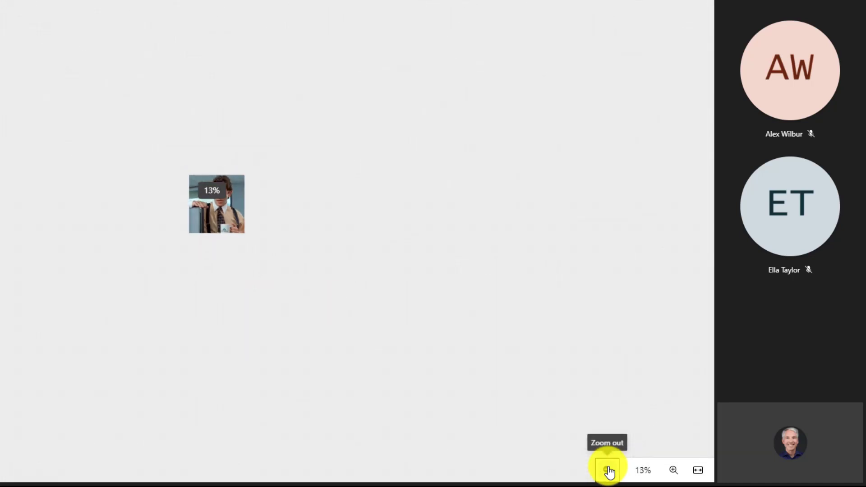
{"action": "left_click", "coordinate": [612, 470]}
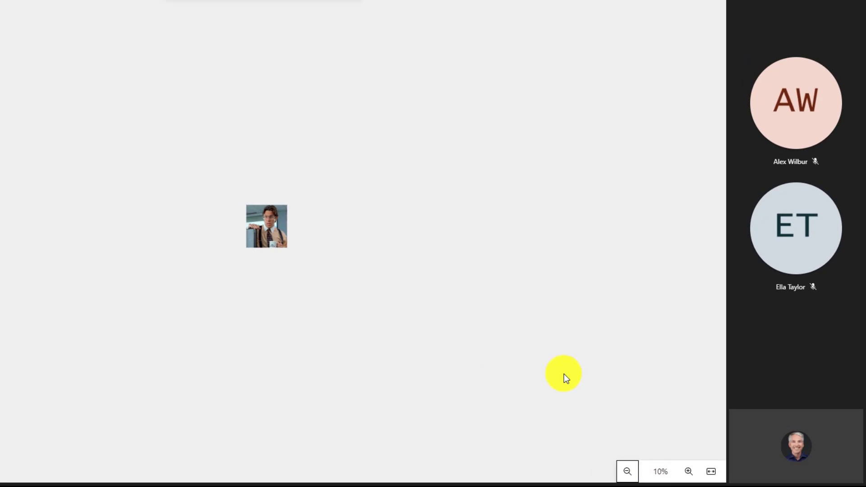
{"action": "left_click", "coordinate": [703, 472]}
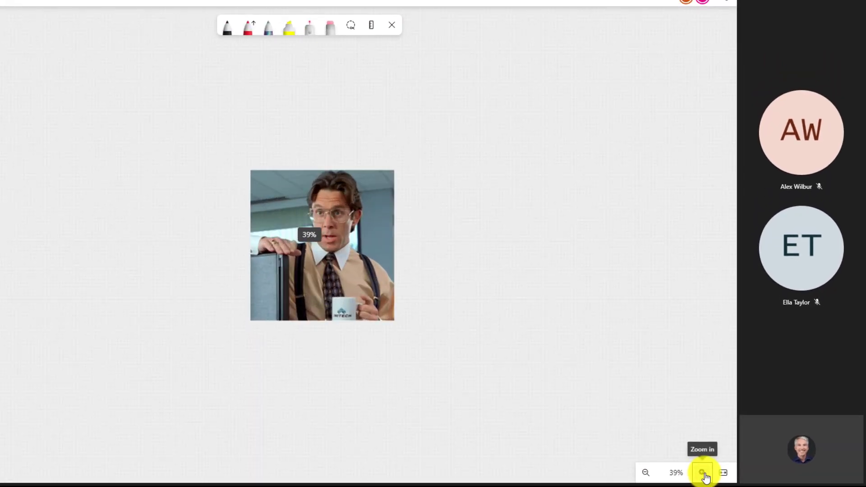
{"action": "left_click", "coordinate": [703, 473]}
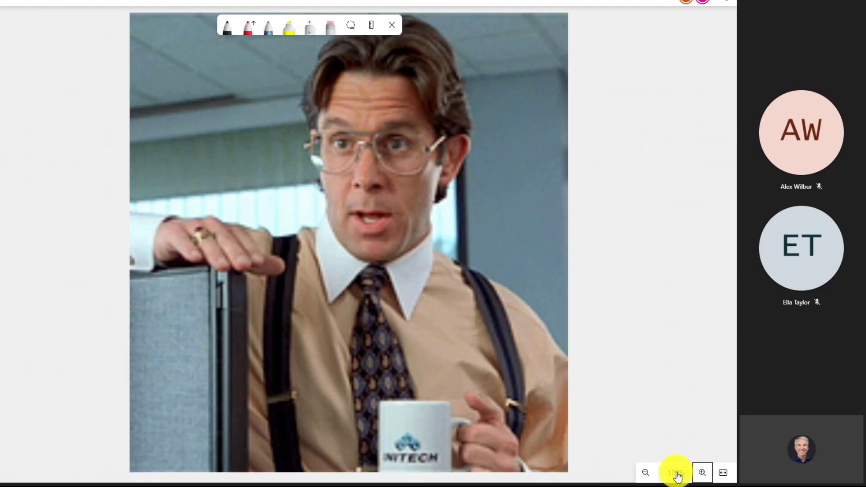
{"action": "left_click", "coordinate": [645, 473]}
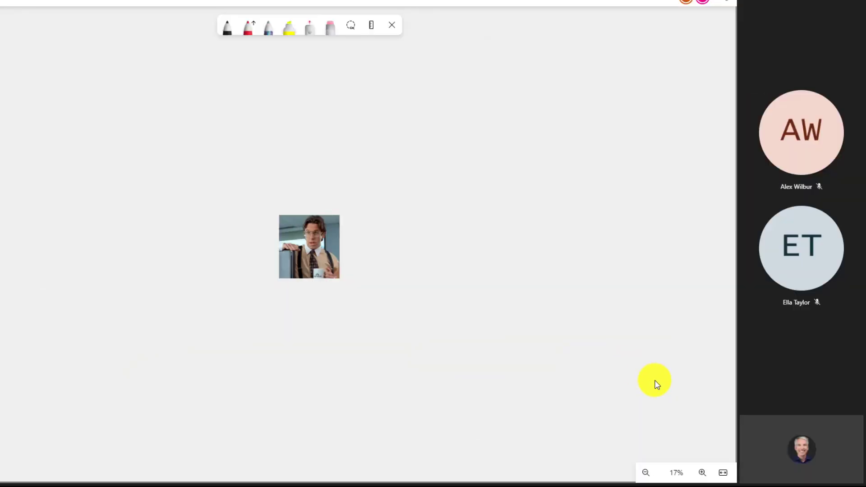
{"action": "mouse_move", "coordinate": [407, 341]}
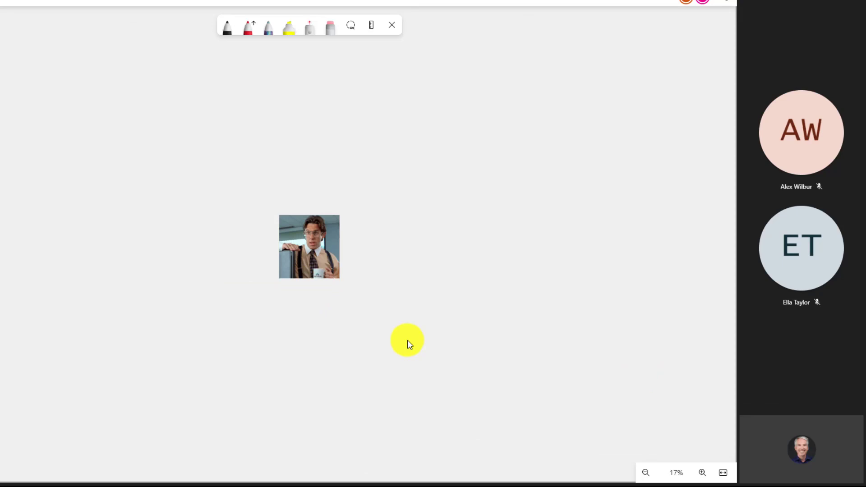
{"action": "mouse_move", "coordinate": [547, 370]}
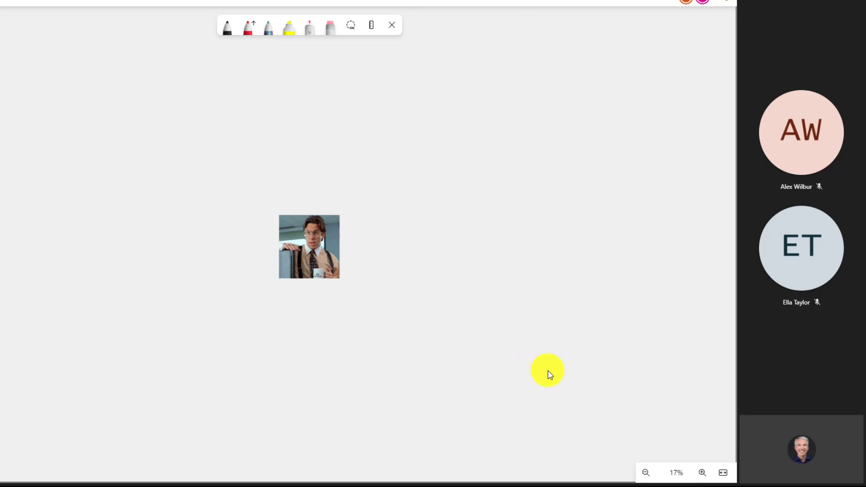
{"action": "mouse_move", "coordinate": [564, 381]}
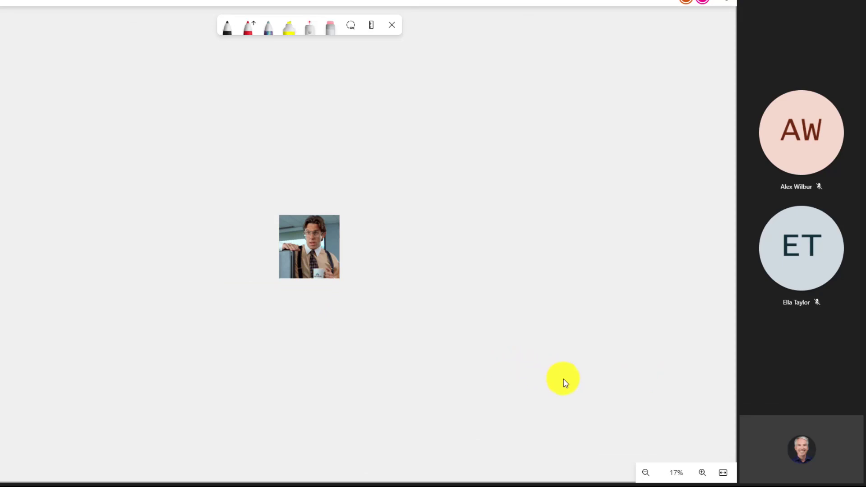
{"action": "mouse_move", "coordinate": [723, 473]}
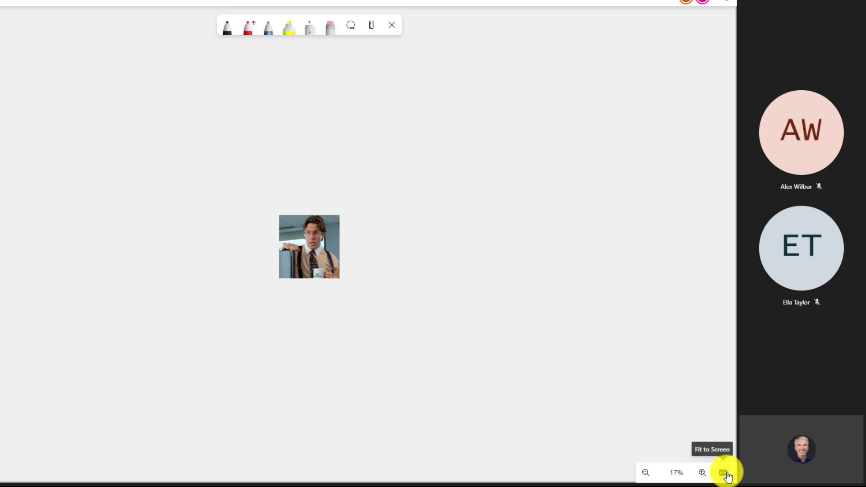
{"action": "left_click", "coordinate": [723, 473]}
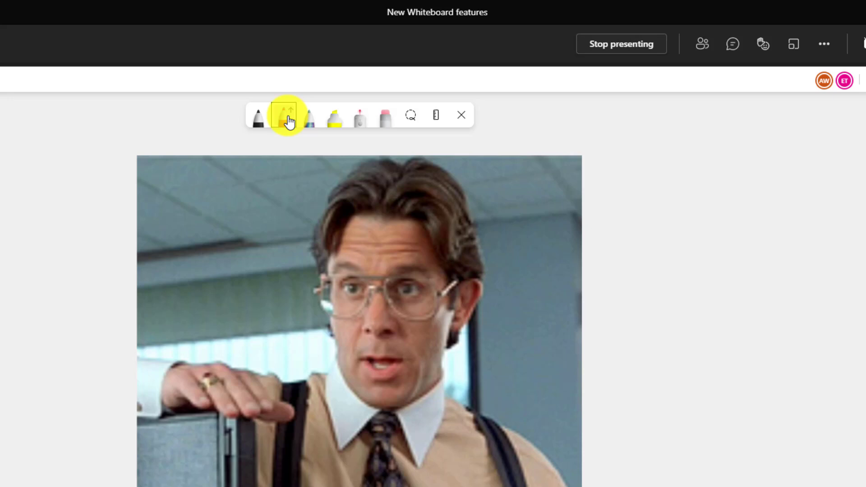
Step: Pick a different ink colour for the first pen and draw the rainbow loop over the hair
{"action": "left_click", "coordinate": [286, 117]}
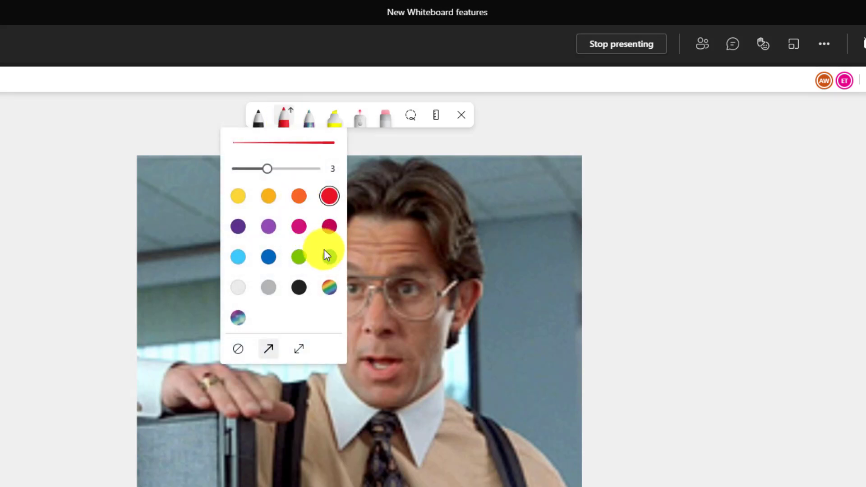
{"action": "left_click", "coordinate": [329, 287]}
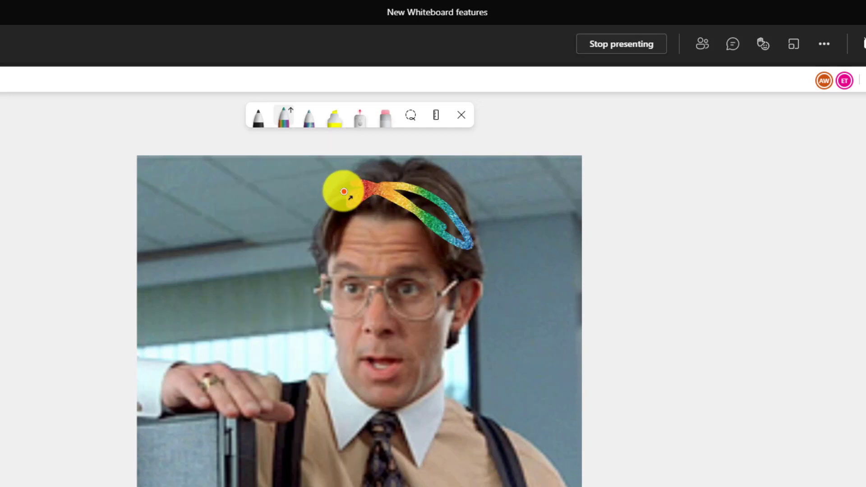
{"action": "left_click", "coordinate": [258, 116]}
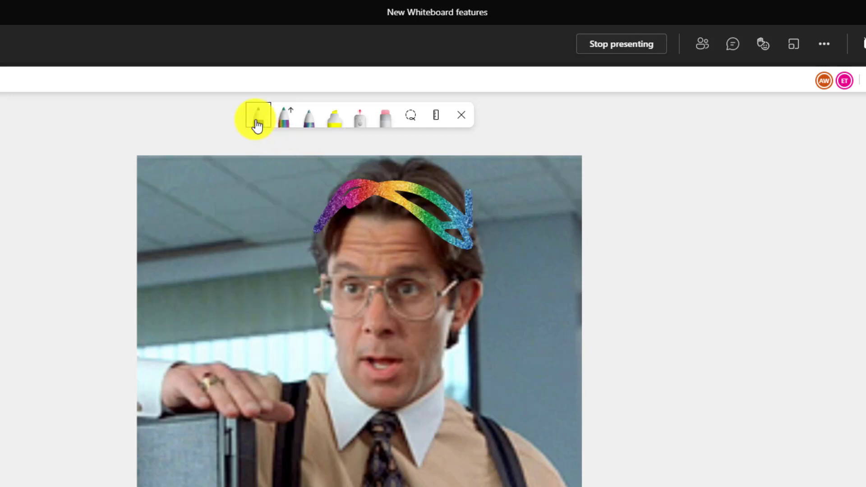
Step: Change the plain drawing pen's colour to red in its palette
{"action": "left_click", "coordinate": [257, 116]}
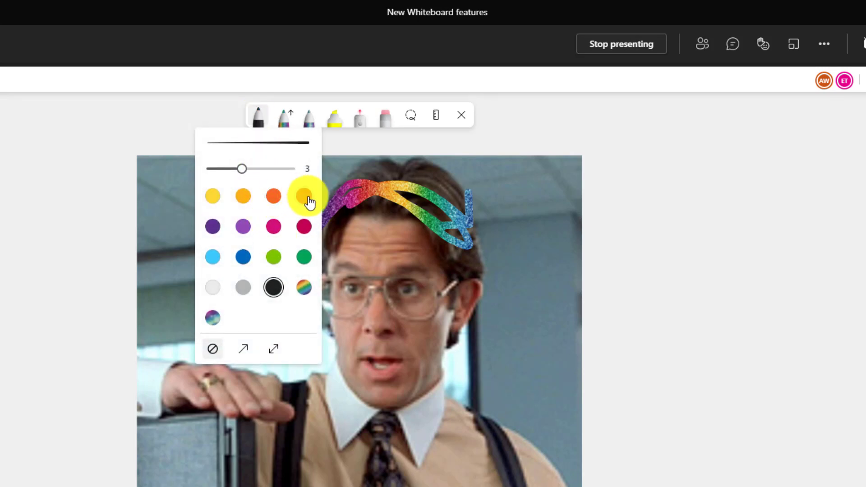
{"action": "left_click", "coordinate": [303, 196]}
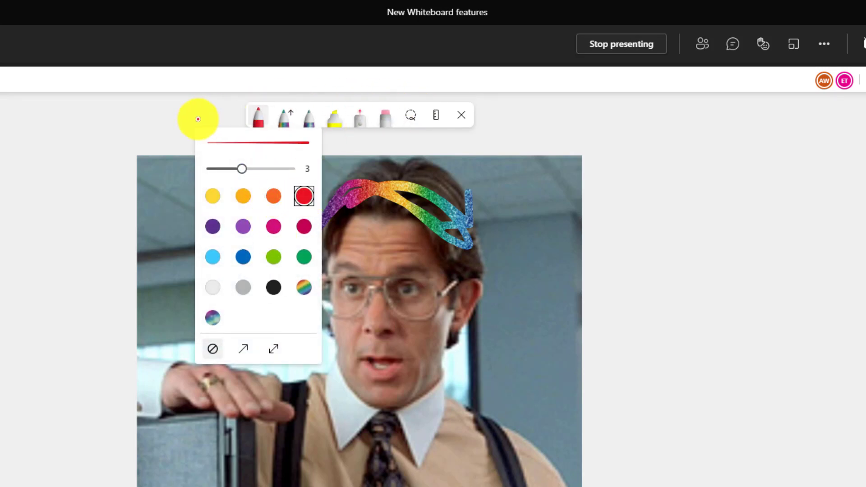
{"action": "left_click", "coordinate": [282, 117]}
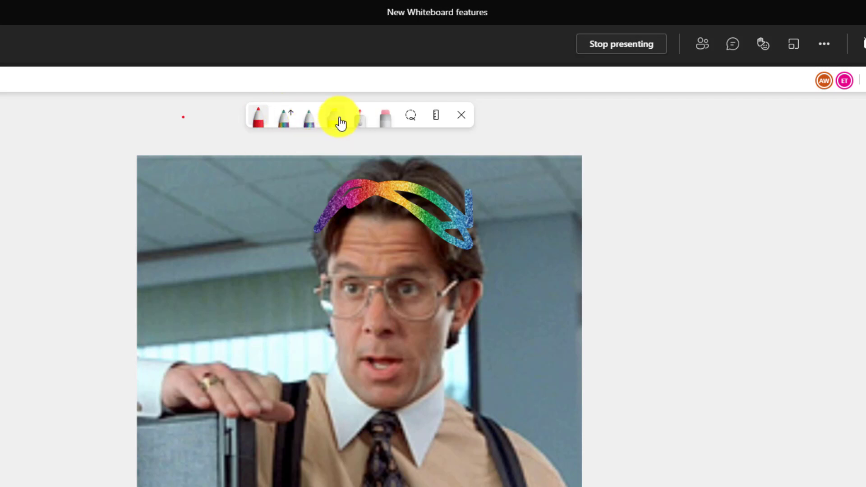
{"action": "mouse_move", "coordinate": [340, 117]}
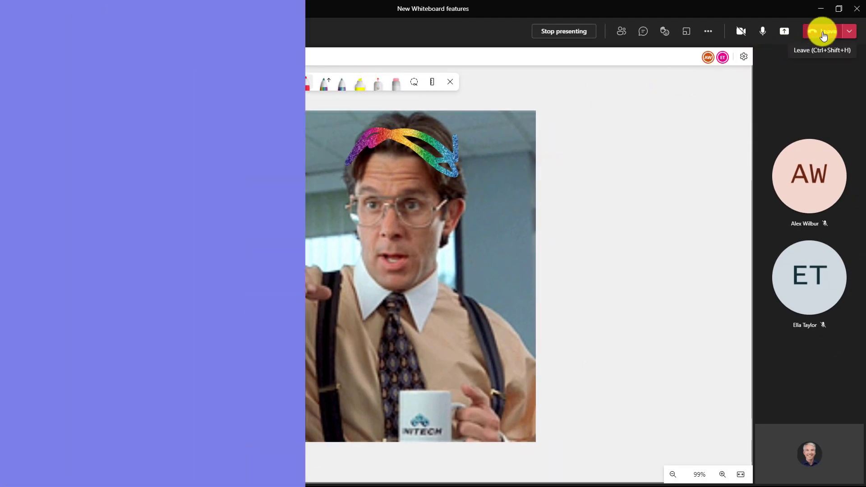
Step: Leave the meeting and share a Microsoft Whiteboard in the Reuse Pen Settings meeting
{"action": "left_click", "coordinate": [563, 31]}
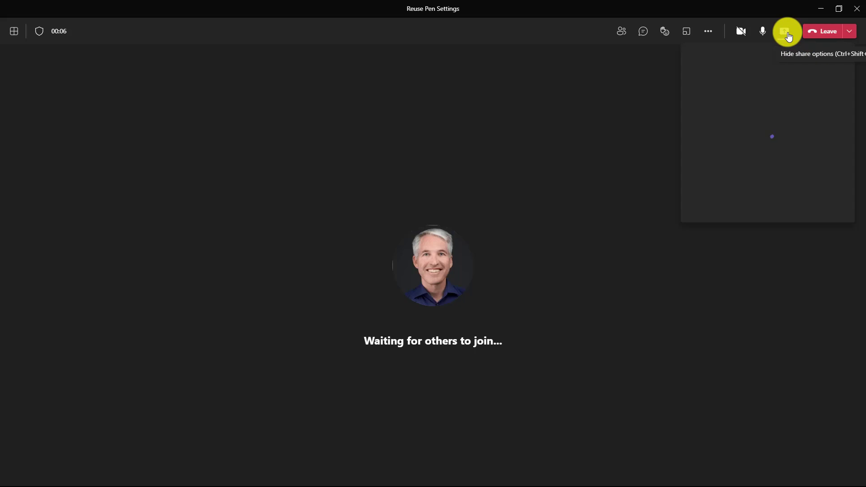
{"action": "left_click", "coordinate": [785, 31]}
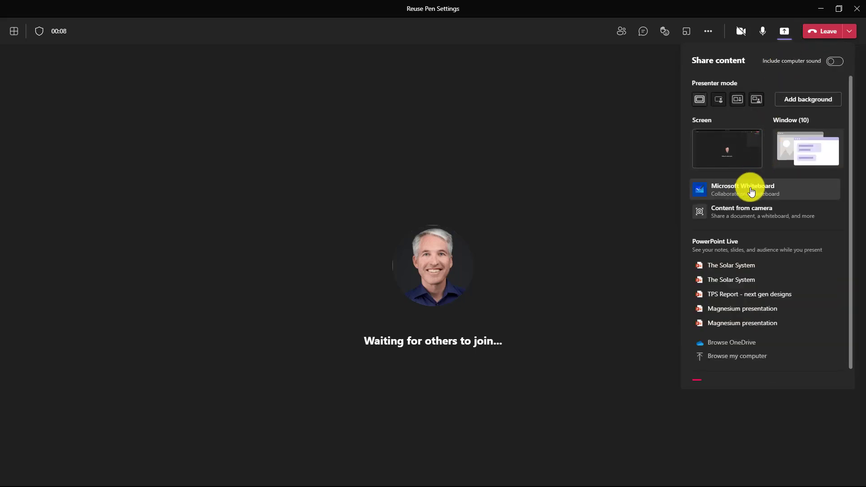
{"action": "left_click", "coordinate": [743, 190]}
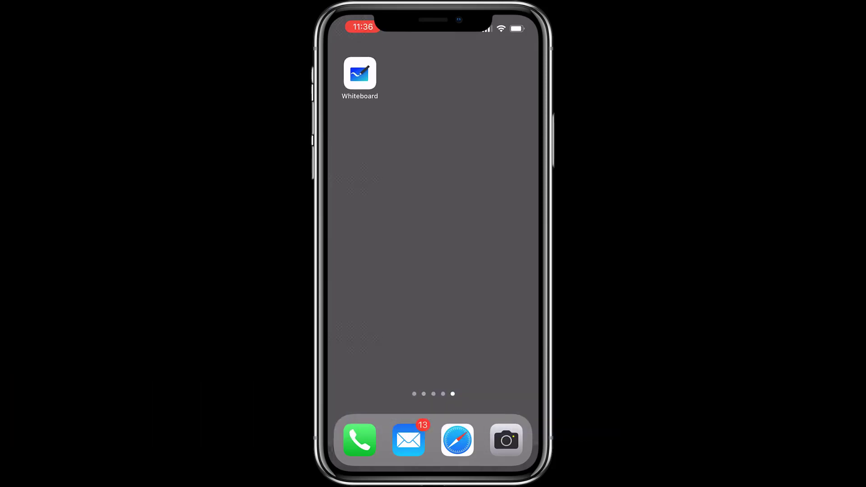
Step: Create a new whiteboard in the iOS app and insert the headshot photo from the Photo Library
{"action": "left_click", "coordinate": [360, 73]}
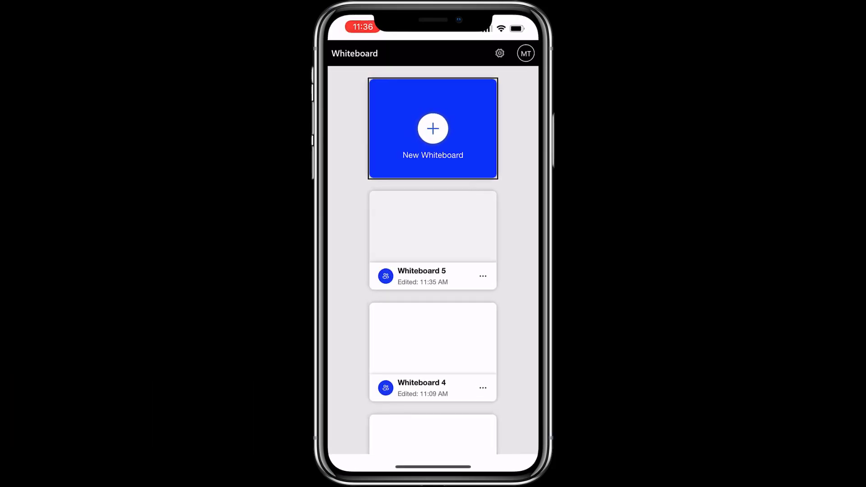
{"action": "left_click", "coordinate": [432, 128]}
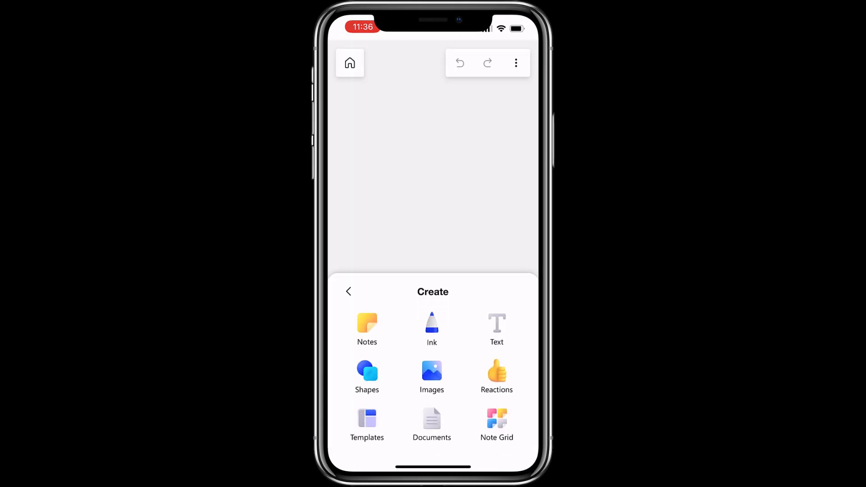
{"action": "left_click", "coordinate": [431, 375]}
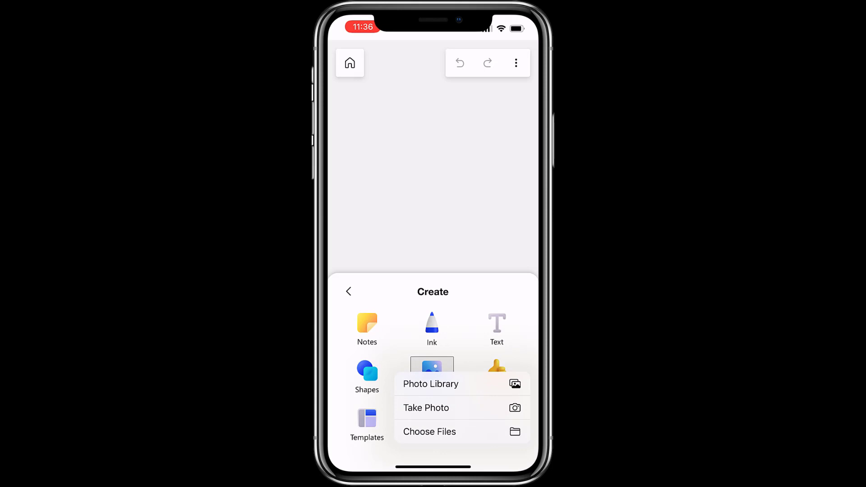
{"action": "left_click", "coordinate": [431, 385]}
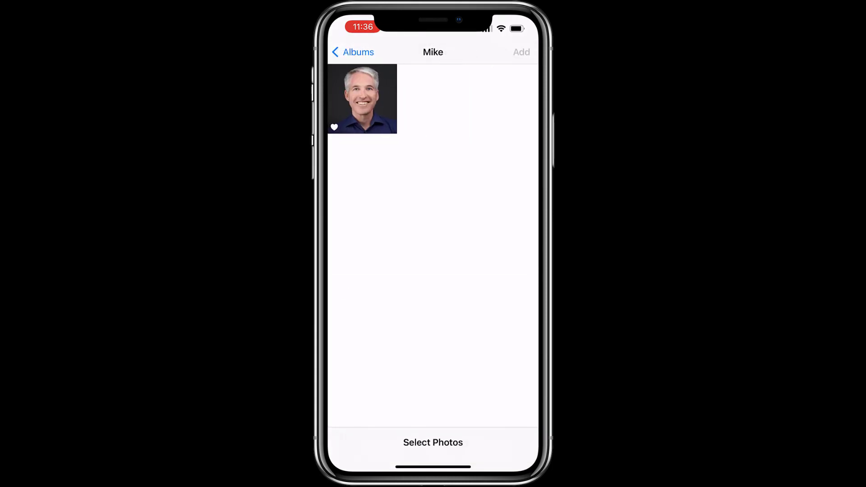
{"action": "left_click", "coordinate": [362, 99]}
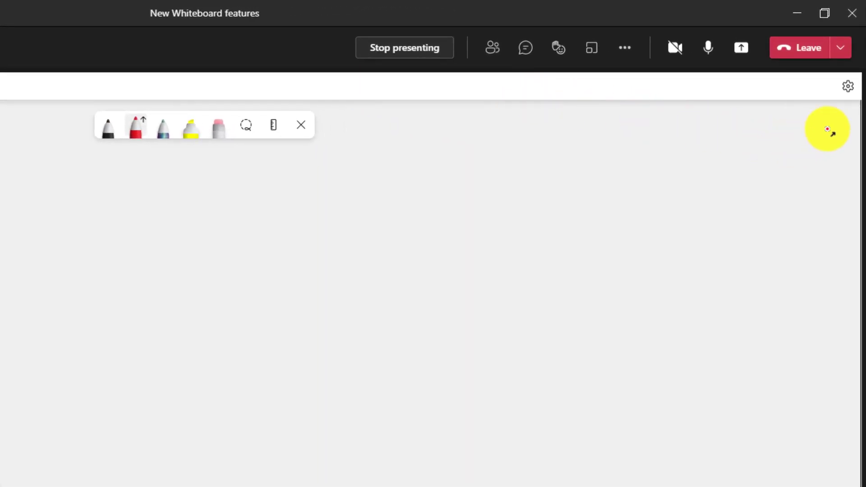
Step: Switch on Enhance inked shapes in the whiteboard settings
{"action": "left_click", "coordinate": [848, 87]}
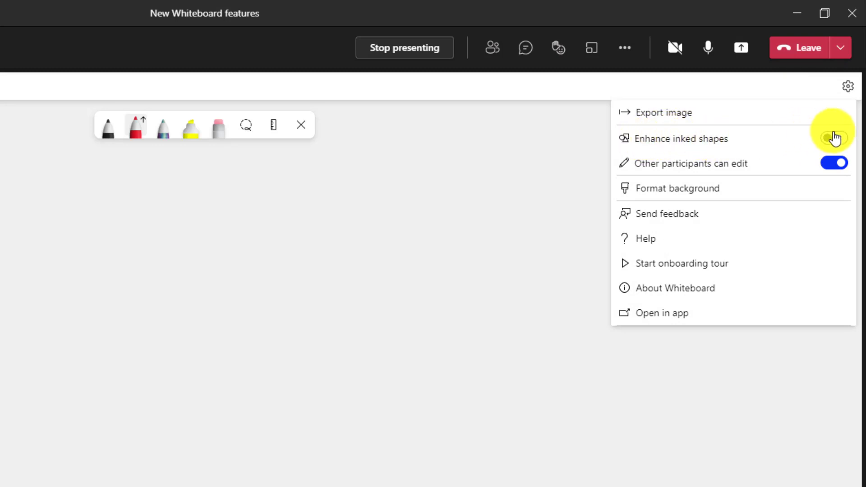
{"action": "left_click", "coordinate": [833, 137]}
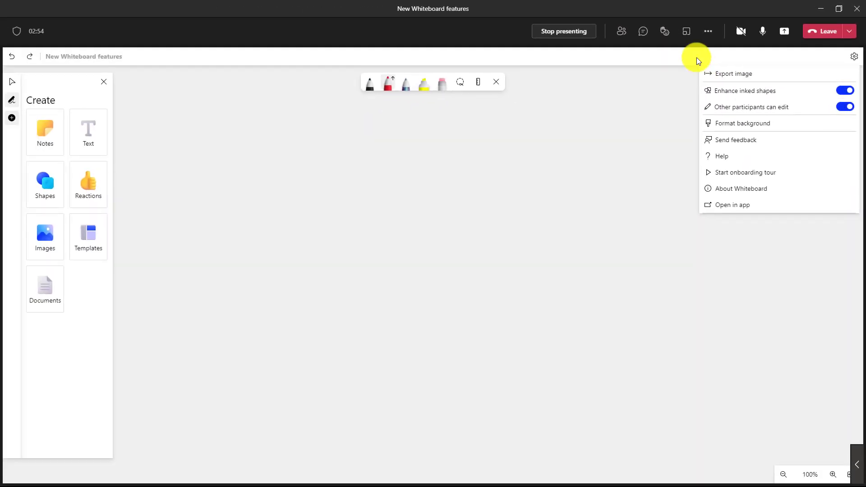
{"action": "left_click", "coordinate": [480, 167]}
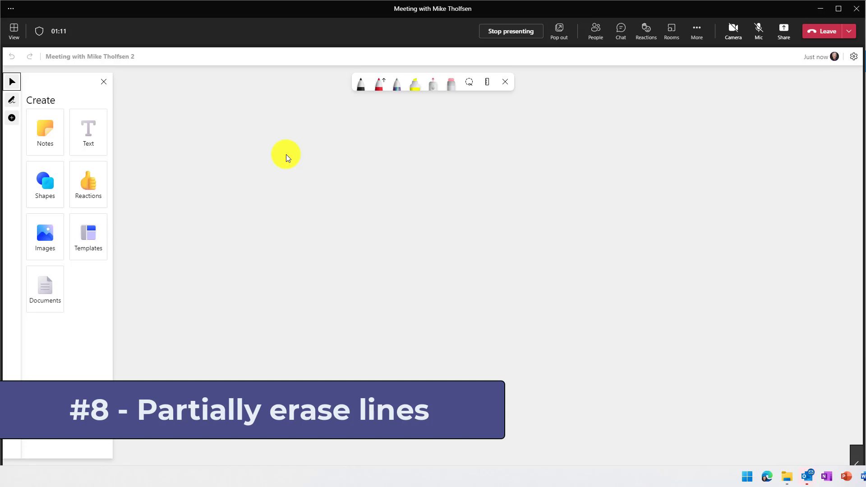
{"action": "mouse_move", "coordinate": [306, 149]}
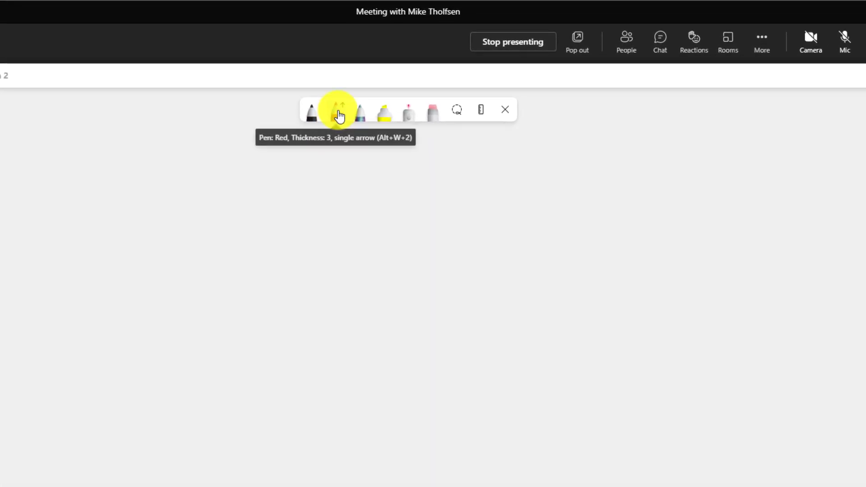
Step: Draw a long curving red arrow with the red arrow-tipped pen
{"action": "left_click", "coordinate": [337, 109]}
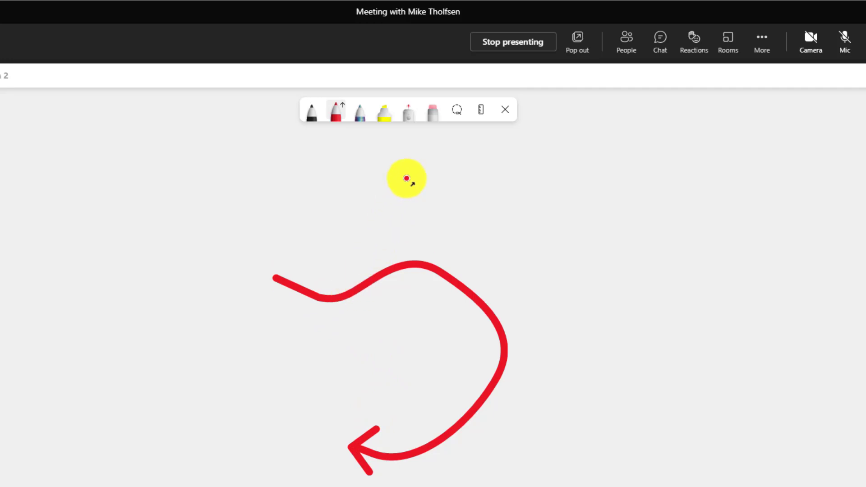
Step: With Erase partial stroke active, erase the red arrow's wavy tail, then set the eraser to Erase entire stroke
{"action": "left_click", "coordinate": [432, 110]}
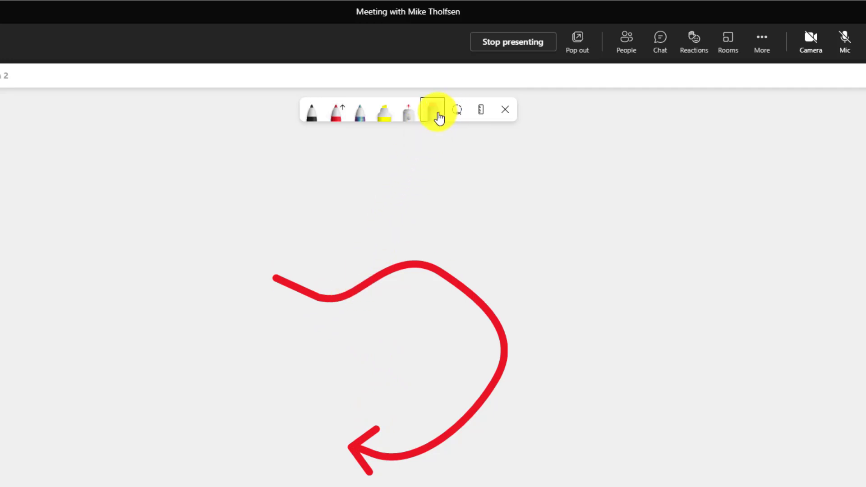
{"action": "left_click", "coordinate": [433, 110]}
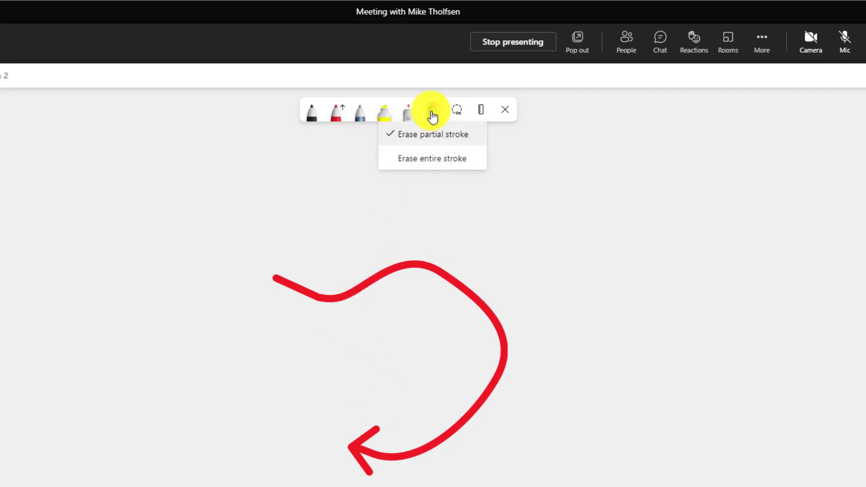
{"action": "mouse_move", "coordinate": [483, 166]}
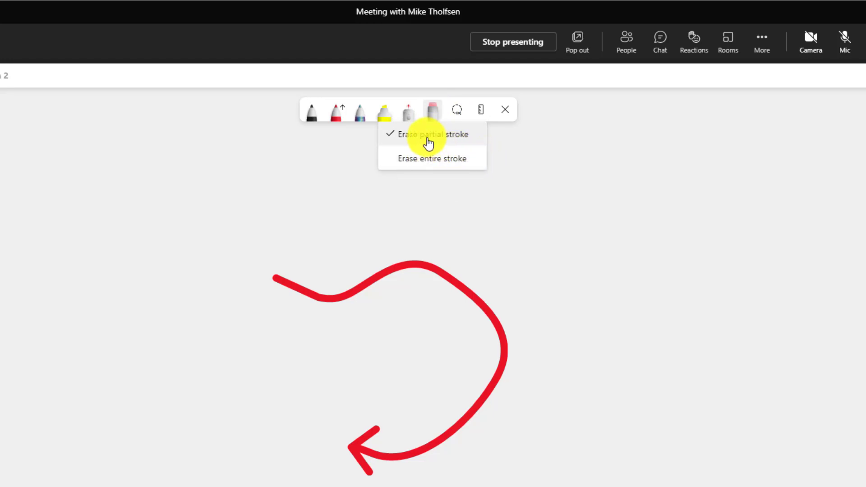
{"action": "mouse_move", "coordinate": [286, 270]}
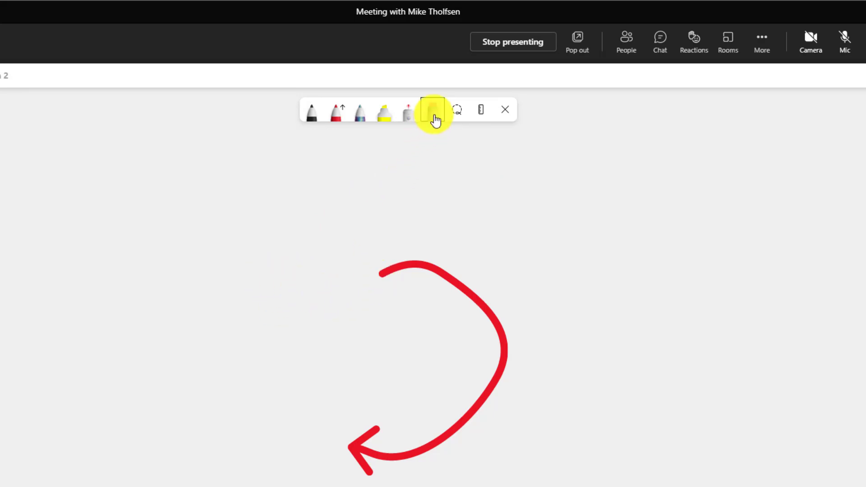
{"action": "left_click", "coordinate": [433, 109]}
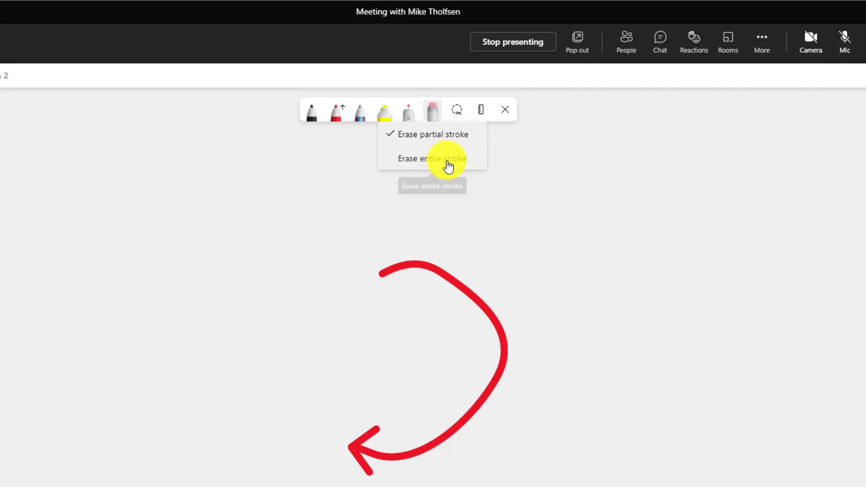
{"action": "left_click", "coordinate": [431, 159]}
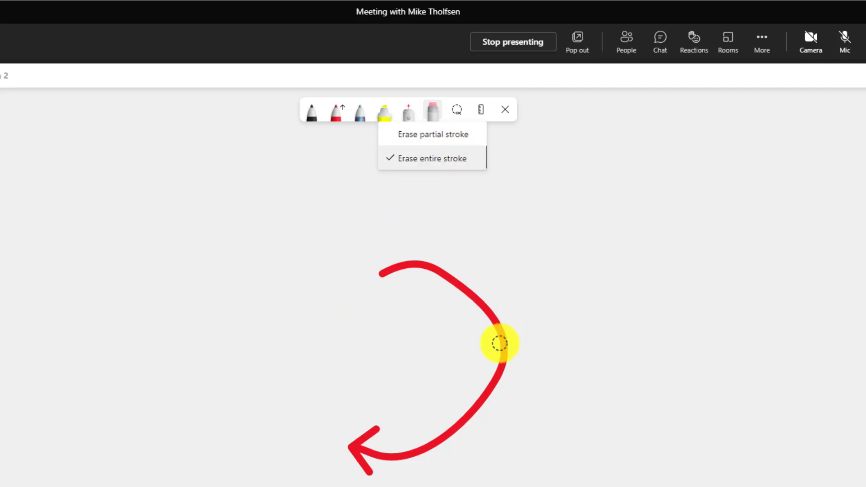